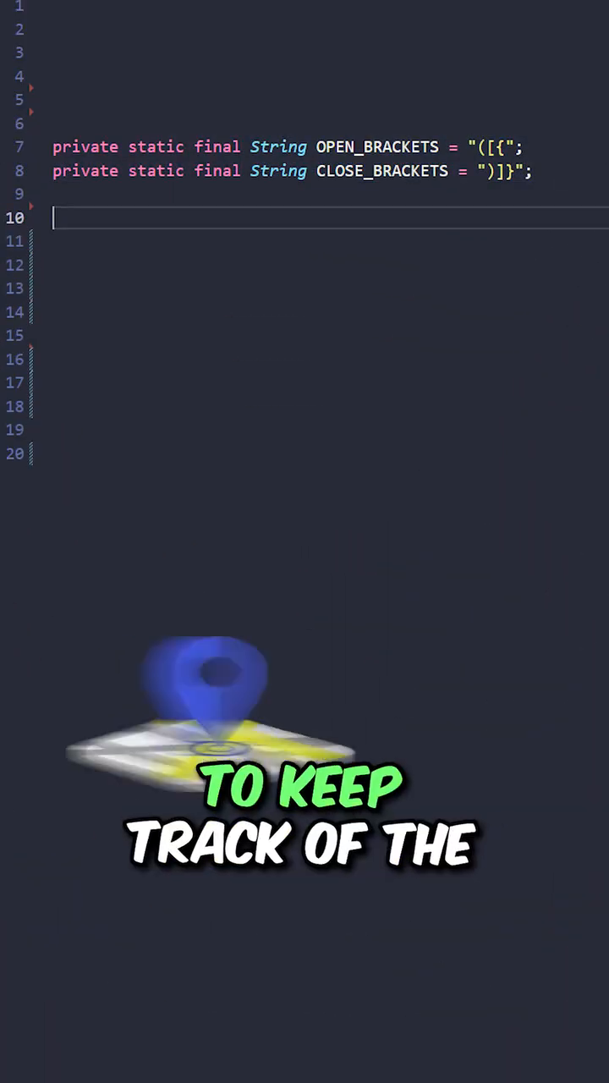
type("public boolean isValid(String str) {")
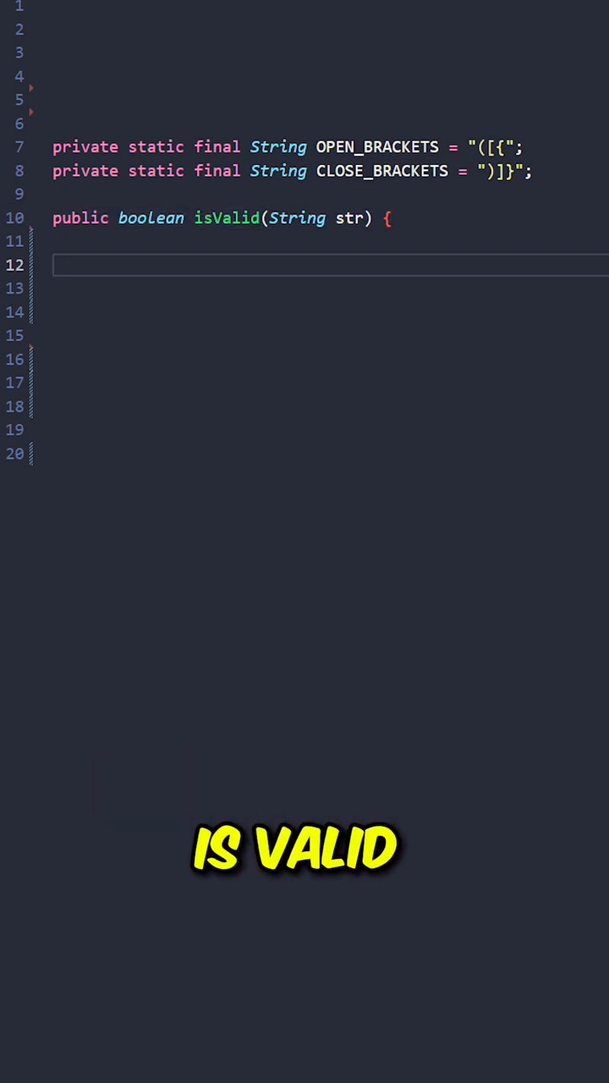
type("Deque<Character> stack = new ArrayDeque<>();")
left_click(330, 311)
type("char c = str.charAt(i);")
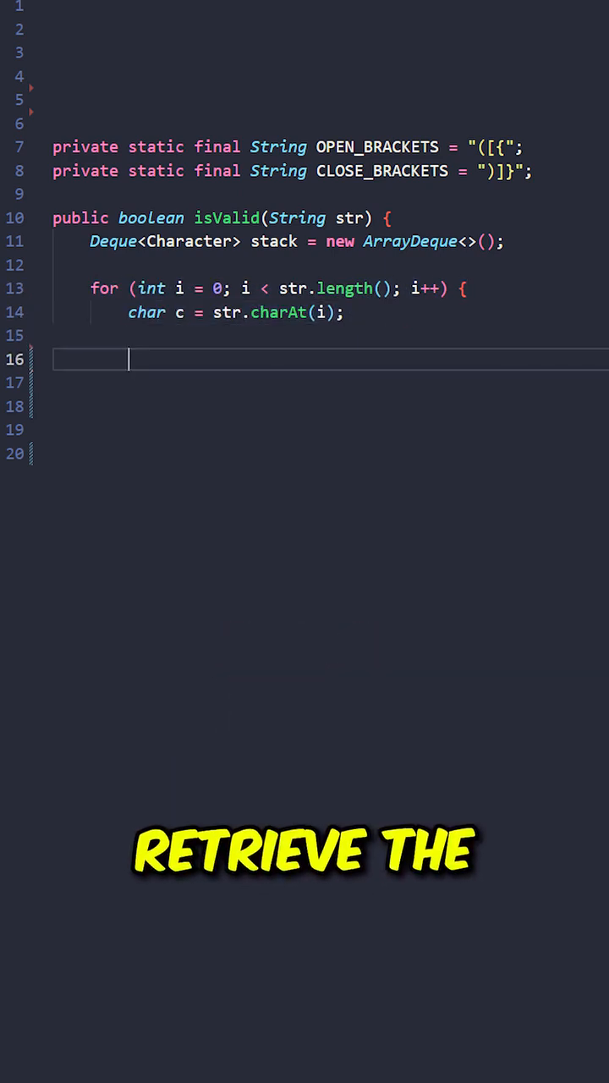
type("if (isOpeningBracket(c)) {")
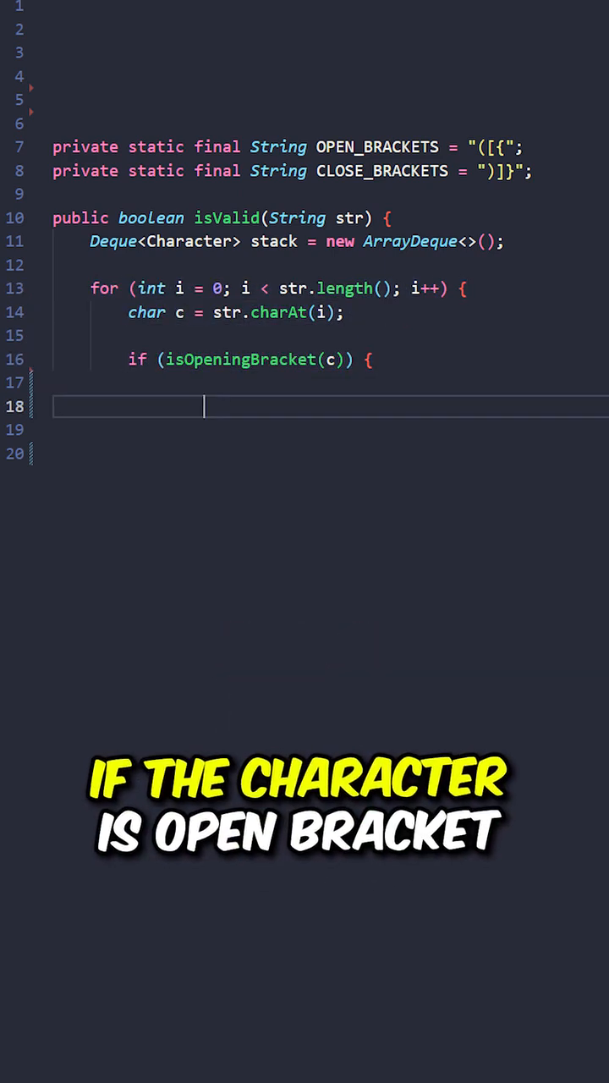
type("stack.push(c);")
left_click(330, 430)
type("if (stack.isEmpty(")
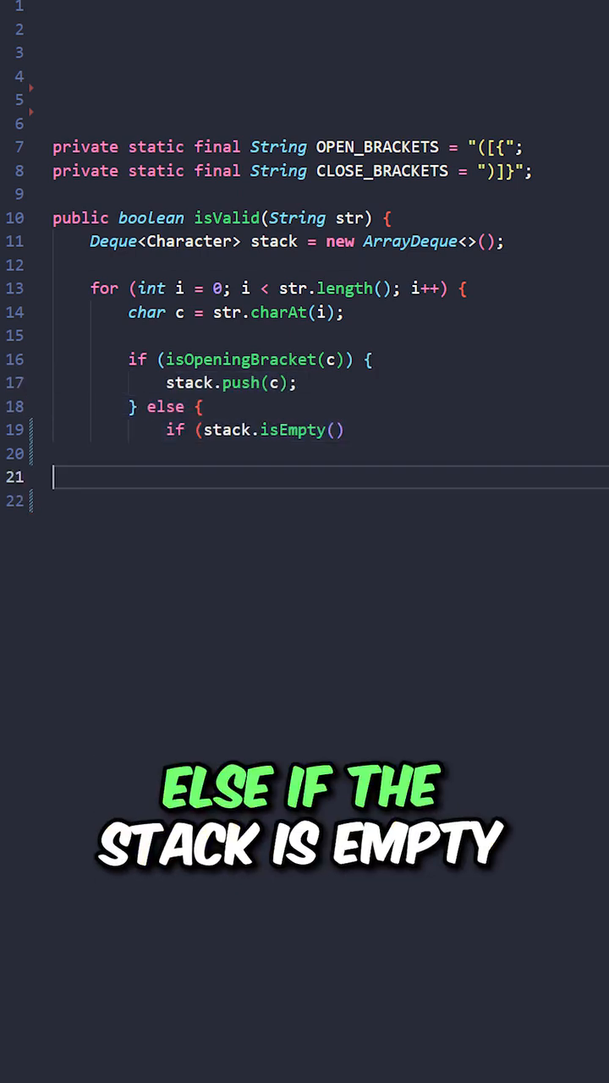
type("|| !matching(stack.pop(), c)) {")
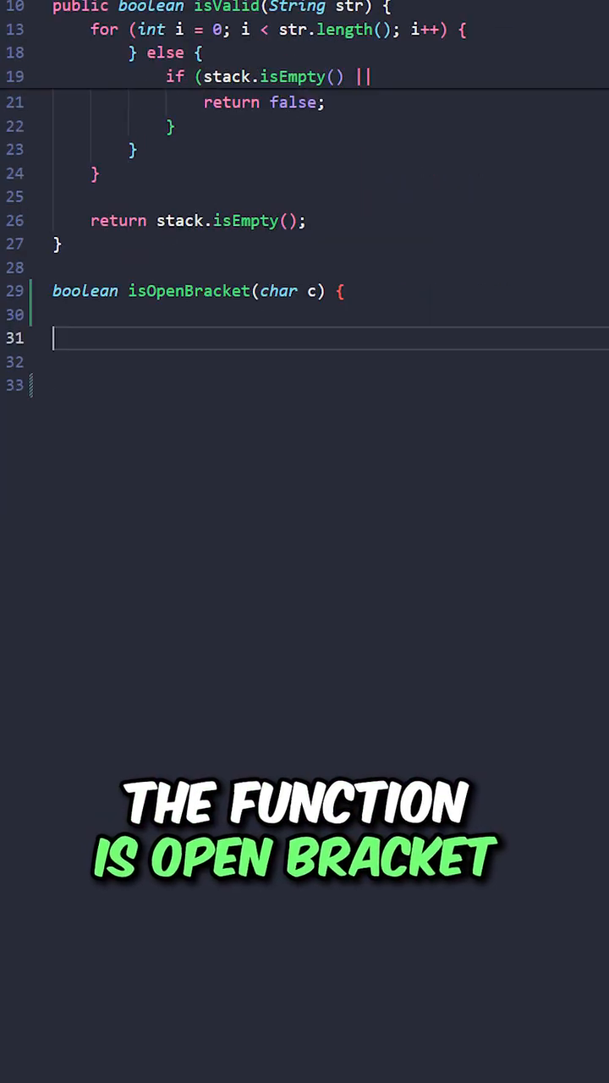
type("return OPEN_BRACKETS.indexOf(c) != -1;")
type("}")
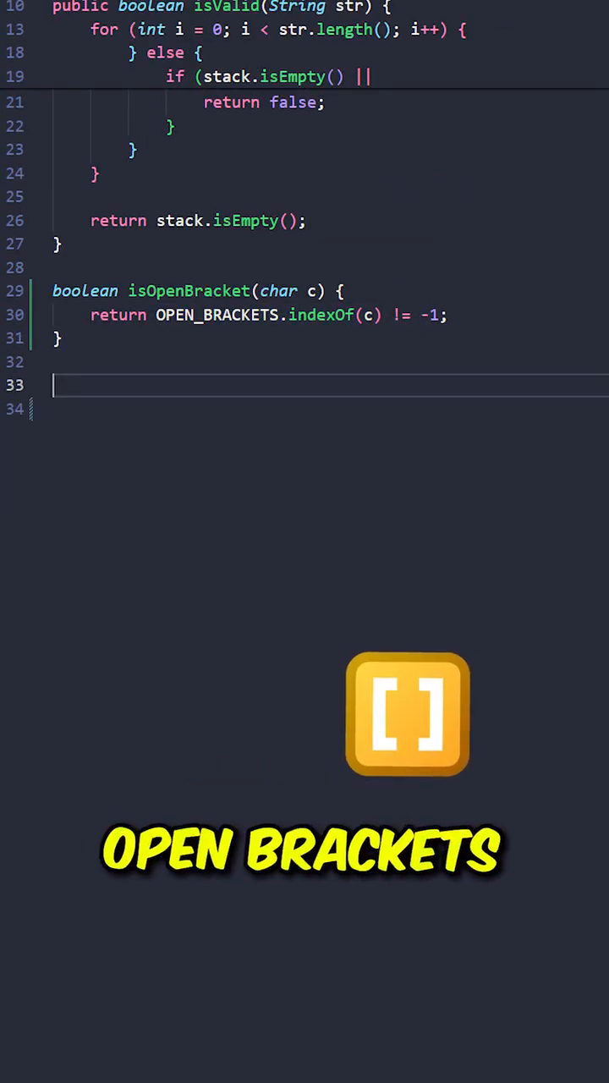
type("boolean isMatchingBrackets(char open, char close) {")
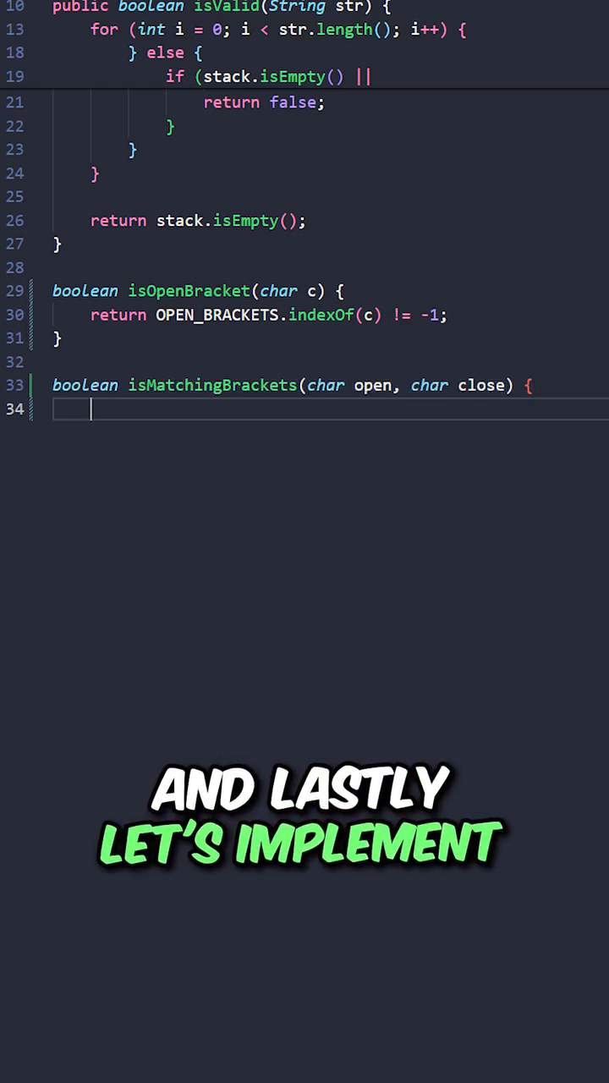